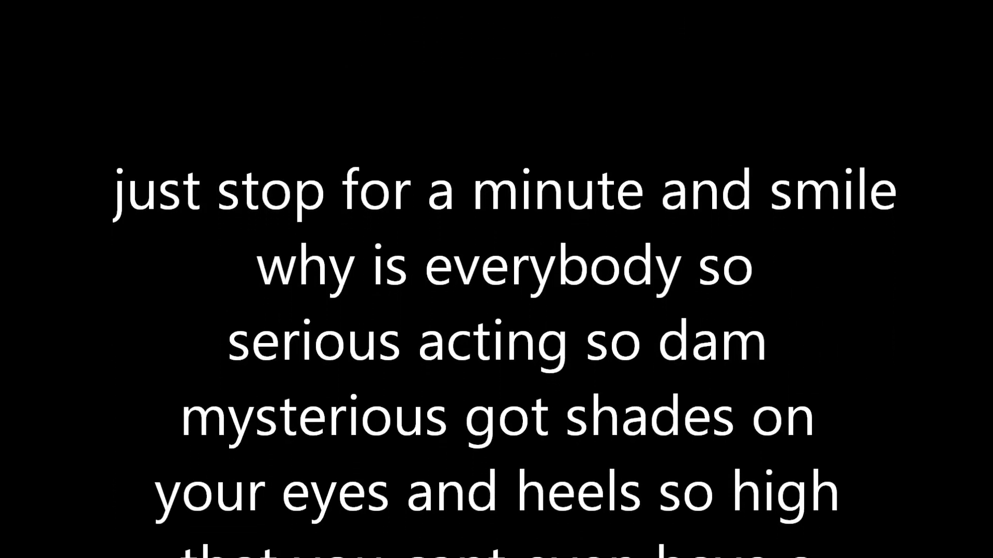
pyautogui.scroll(-3)
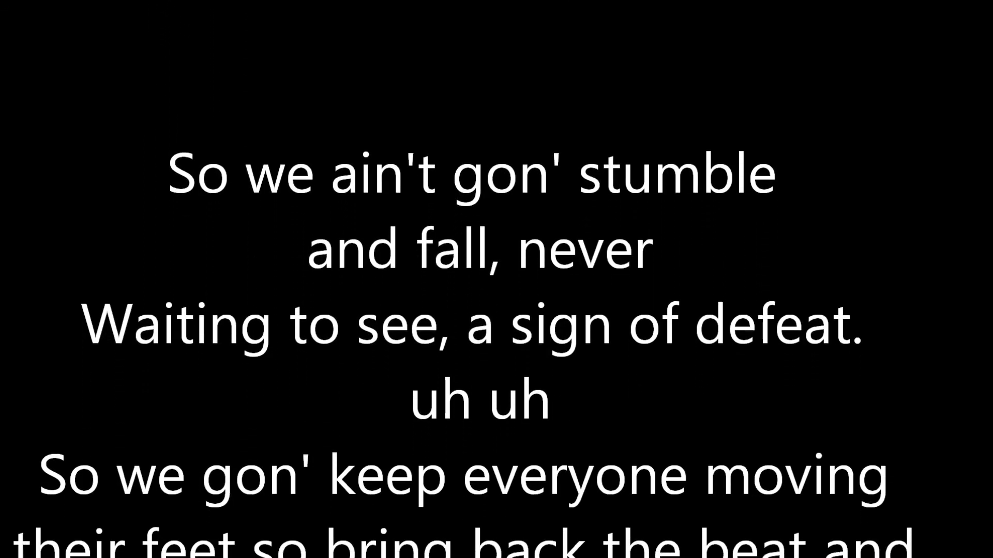
pyautogui.scroll(-3)
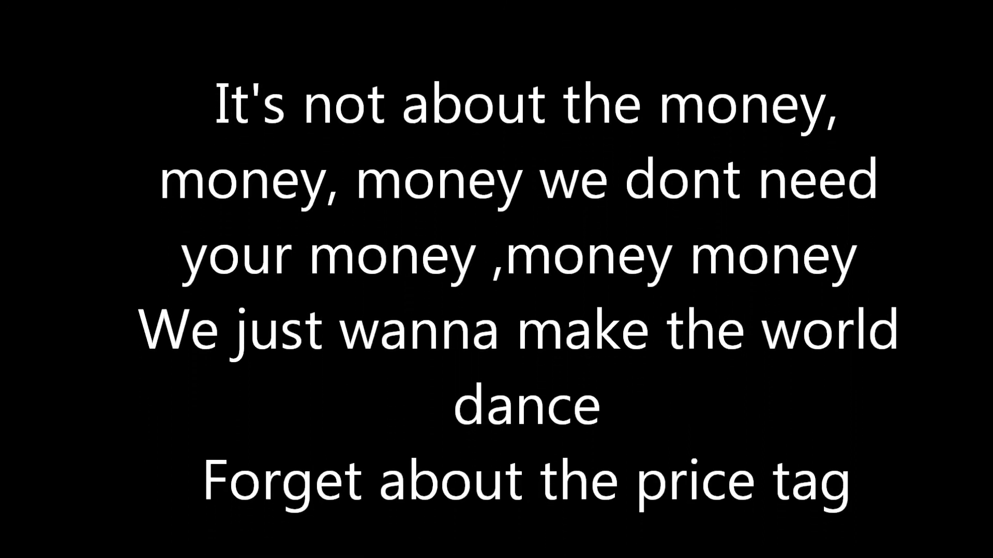
pyautogui.scroll(-3)
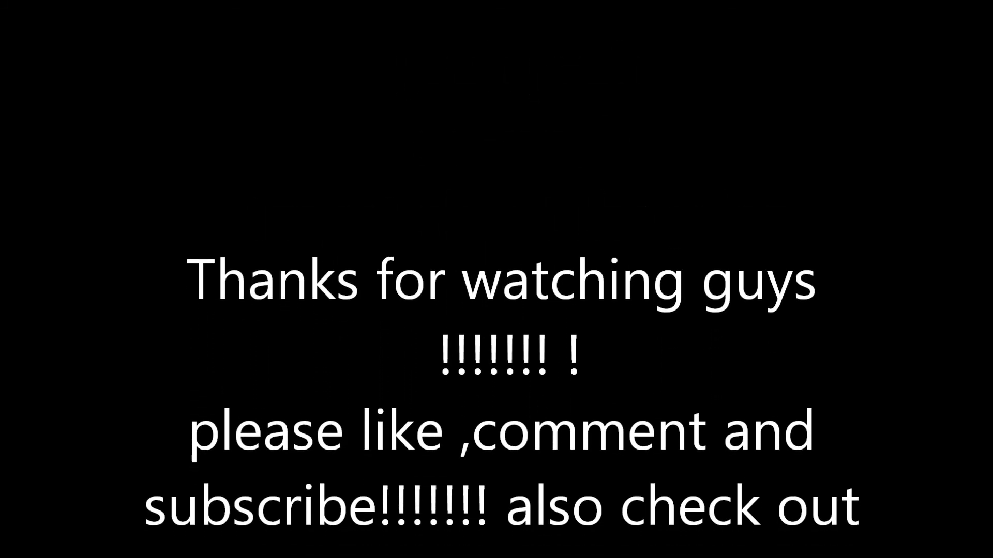
pyautogui.scroll(-3)
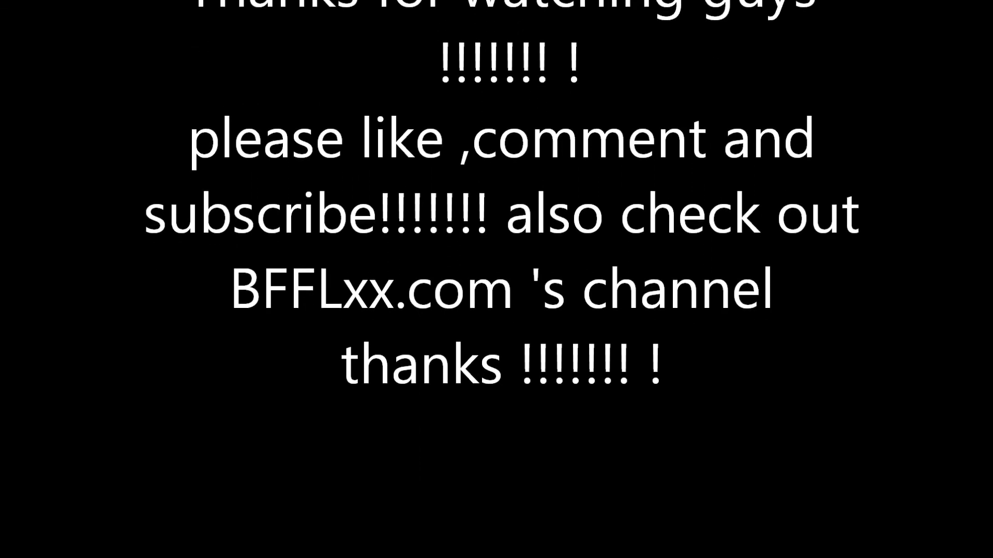